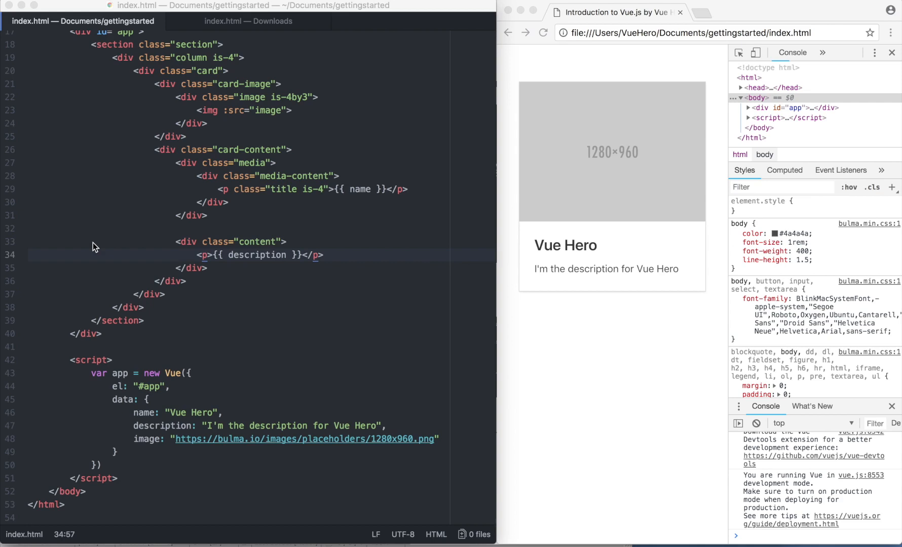
pyautogui.moveTo(315, 275)
pyautogui.write(',')
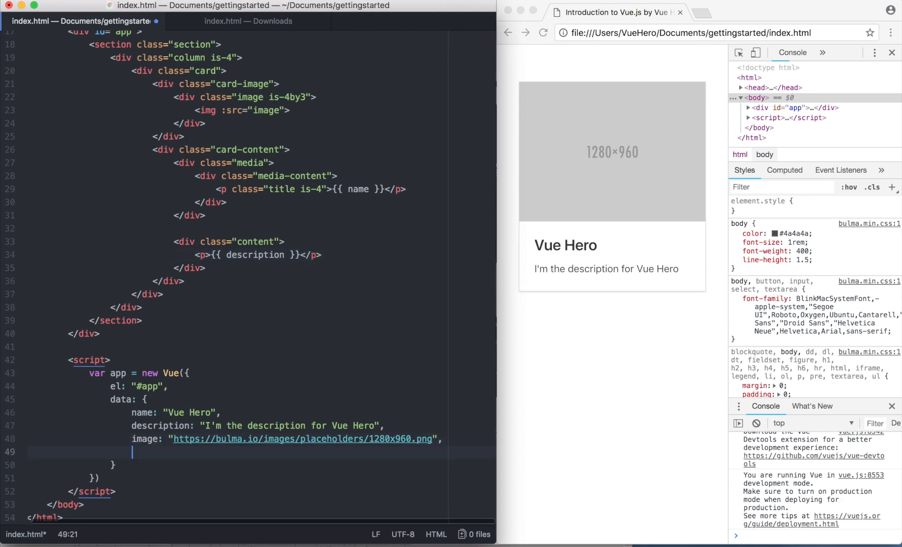
# Add interests: [] with id/title objects 'interest 1' to 'interest 3', ids 1–3
pyautogui.write('int')
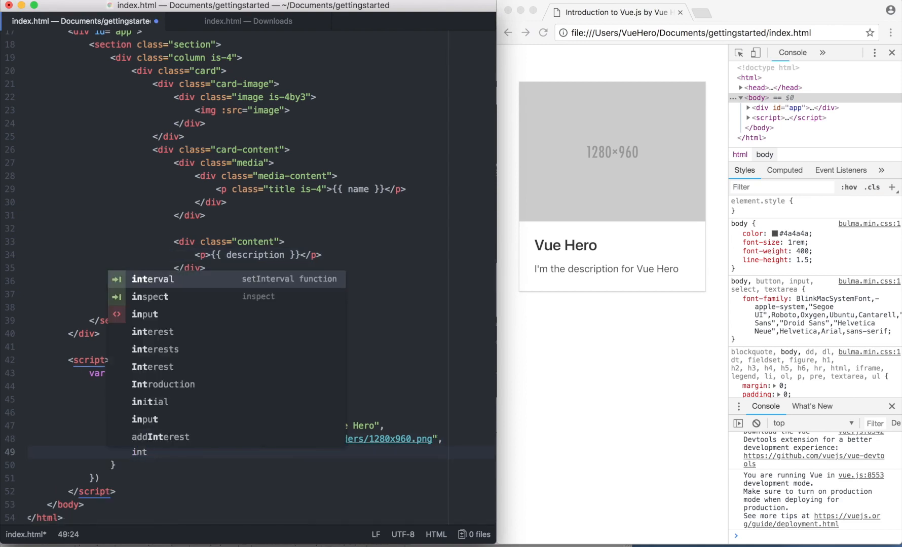
pyautogui.write('interests')
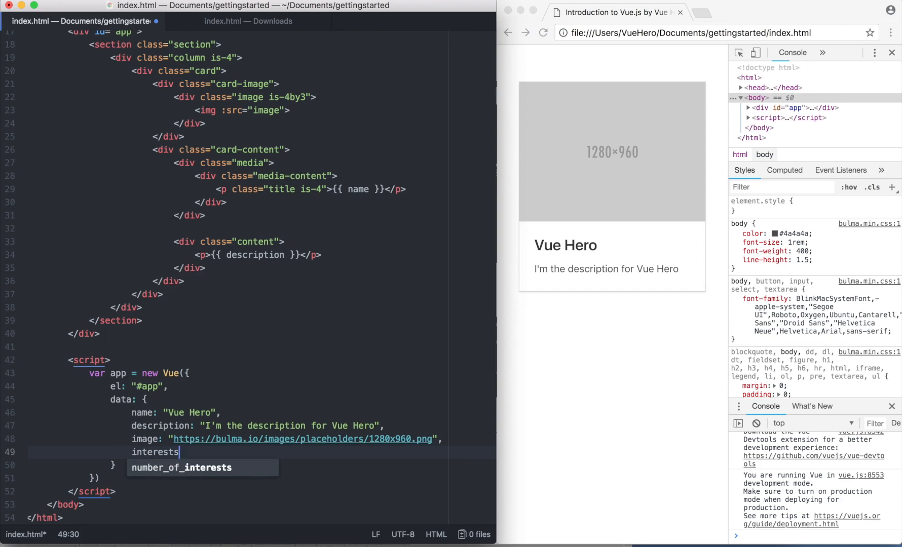
pyautogui.write(': []')
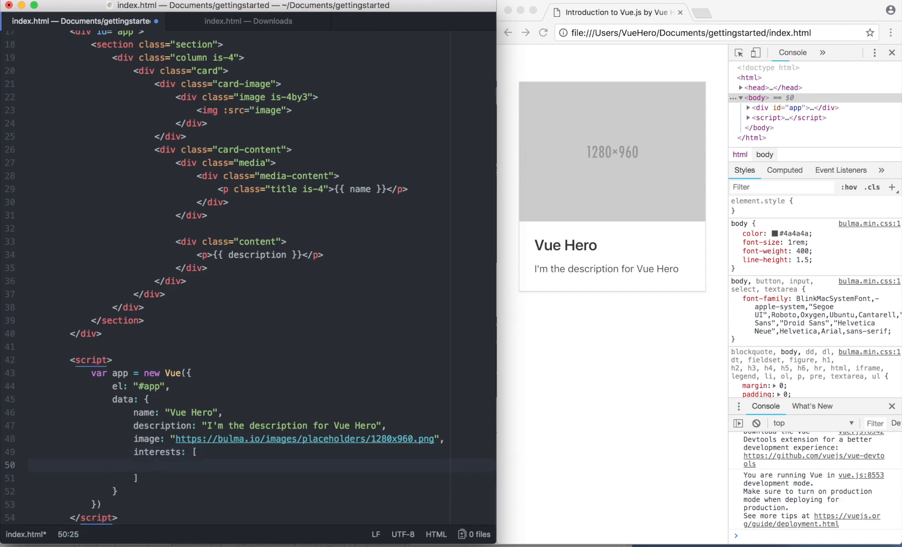
pyautogui.write('{}')
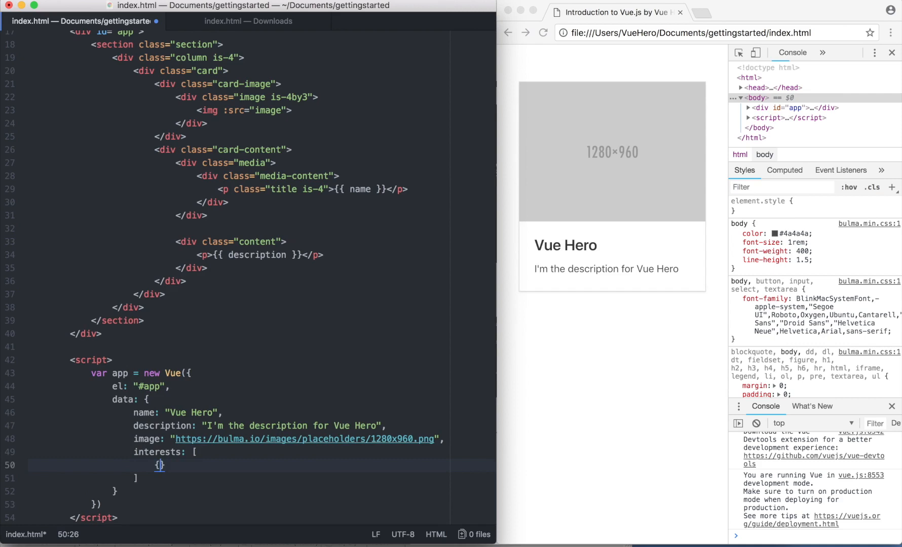
pyautogui.write('"id": 1')
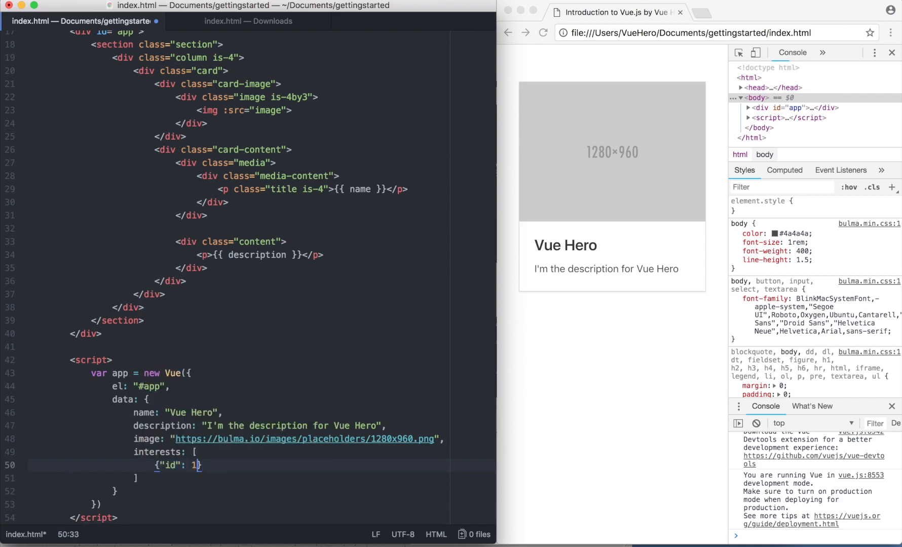
pyautogui.write(', "title"')
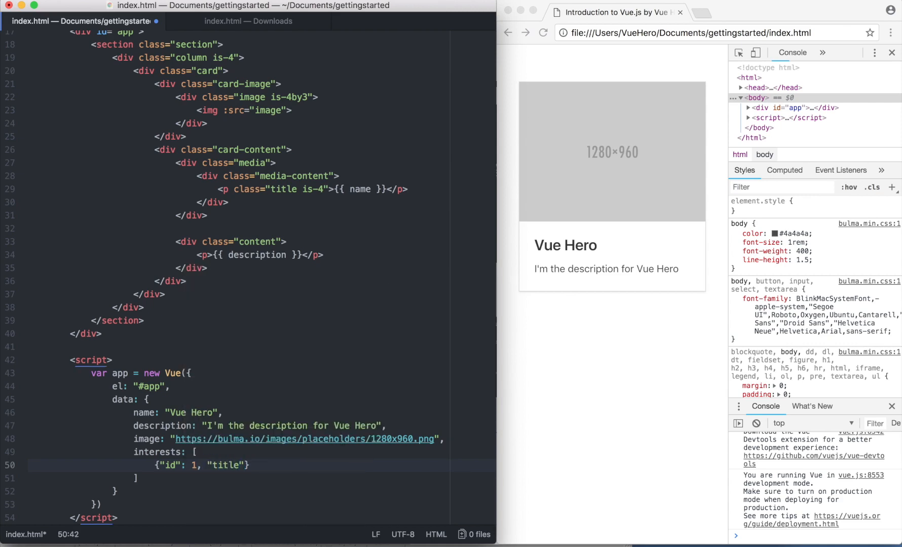
pyautogui.write('"interest 1"')
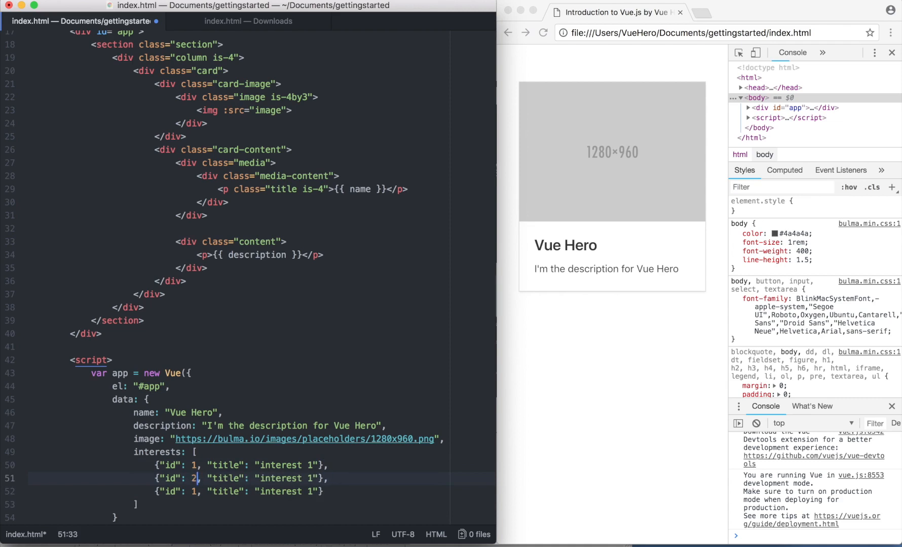
pyautogui.write('3')
pyautogui.write('2')
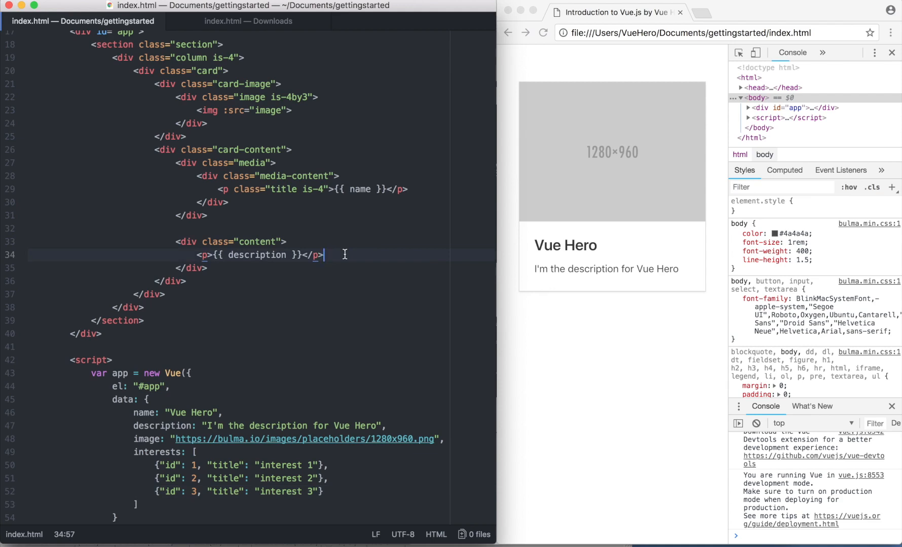
# Below the divider, add <span class="tag" v-for="interest in interests"> showing {{ interest.title }}
pyautogui.write('<hr>')
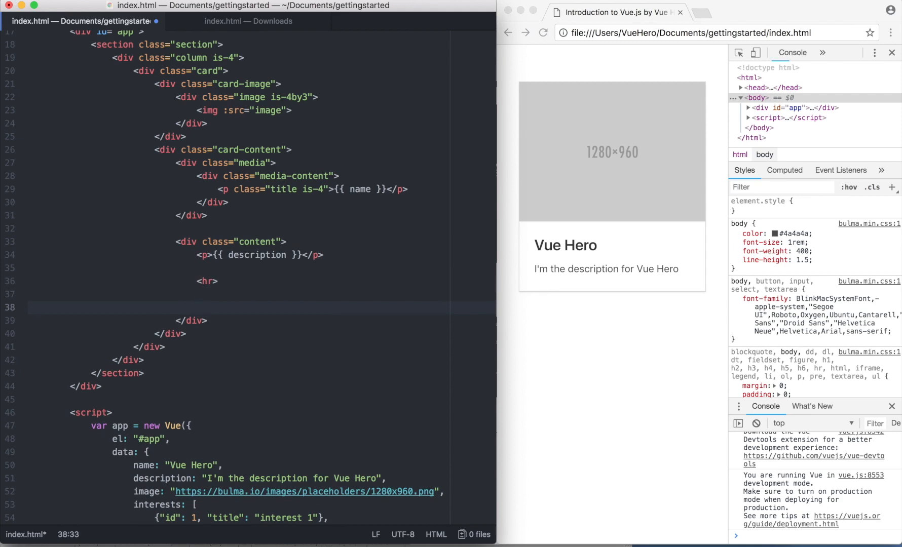
pyautogui.write('span class="')
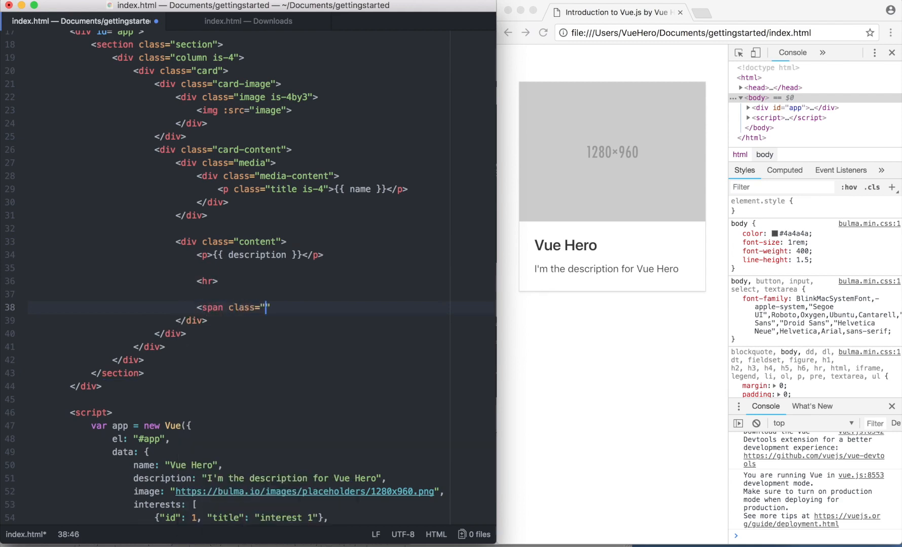
pyautogui.write('tag')
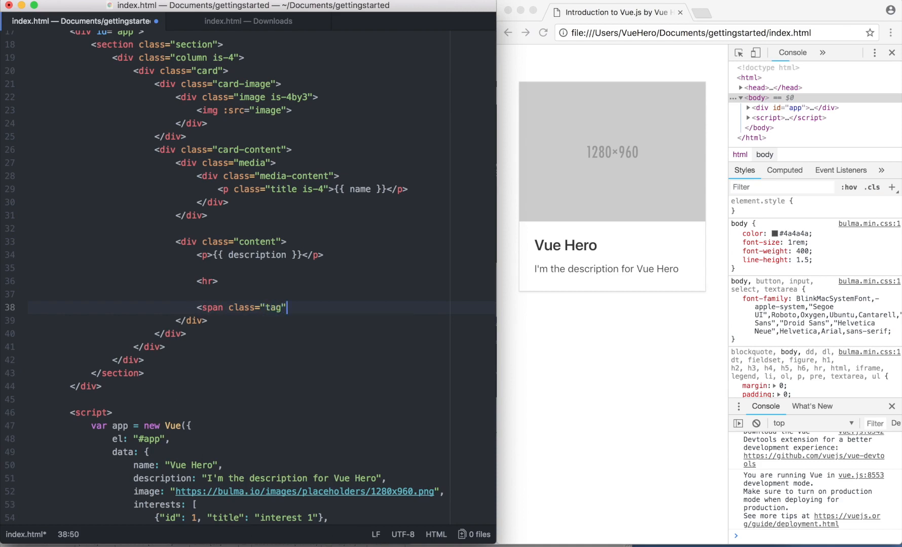
pyautogui.write('v-for="')
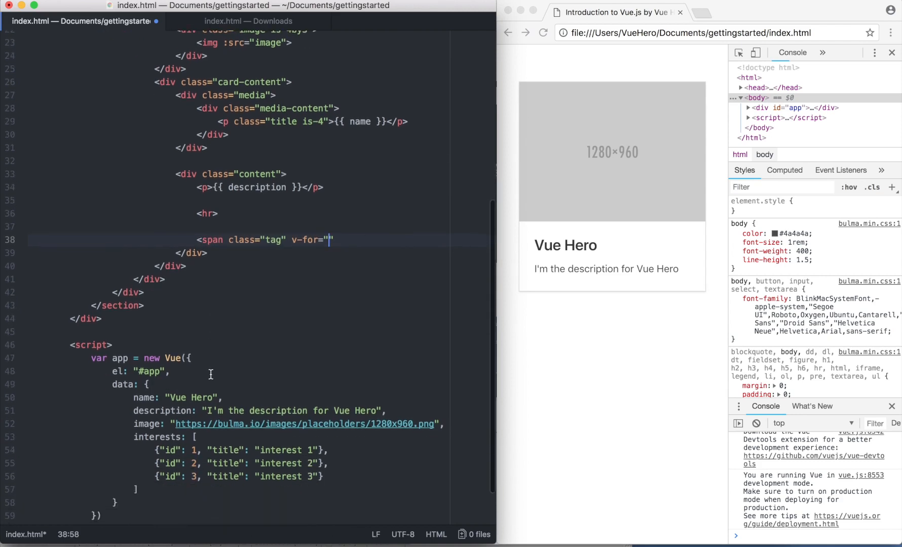
pyautogui.write('interest in i')
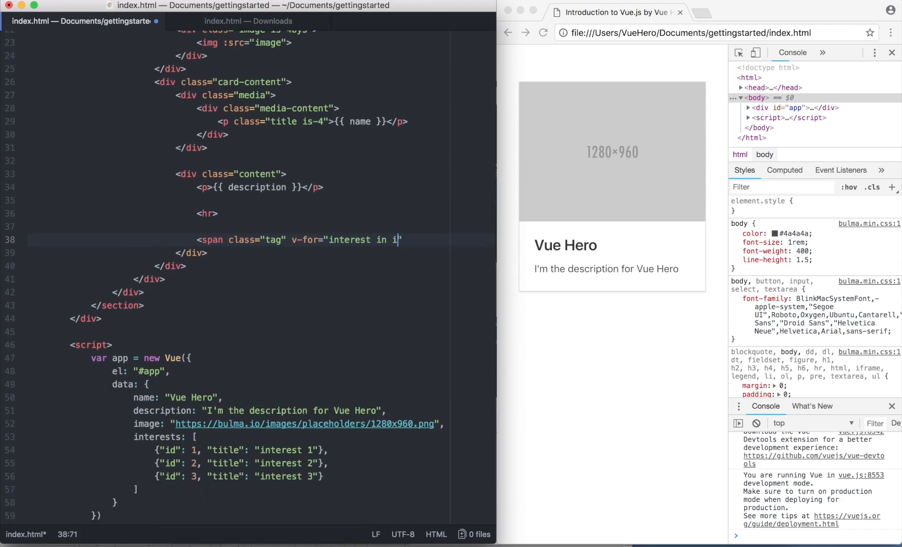
pyautogui.write('ntests')
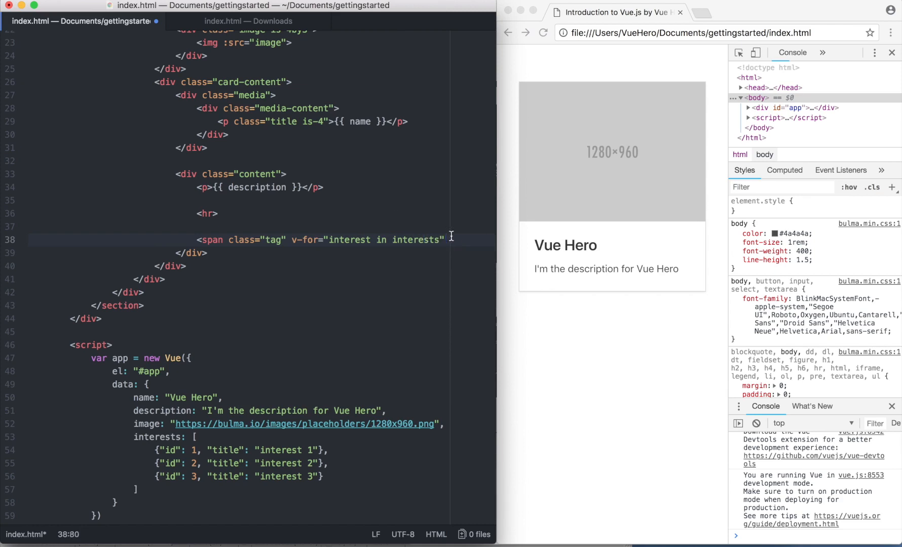
pyautogui.write('{{ }}')
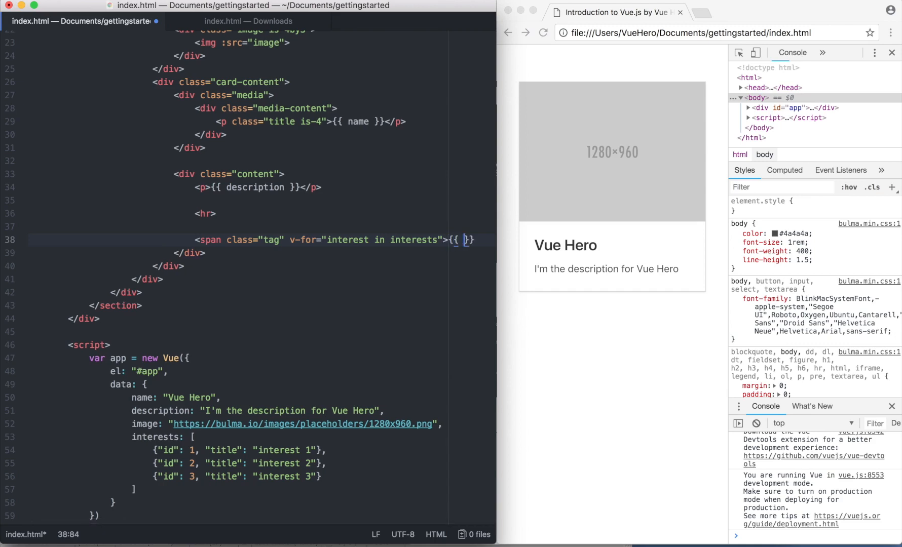
pyautogui.write('interest.title')
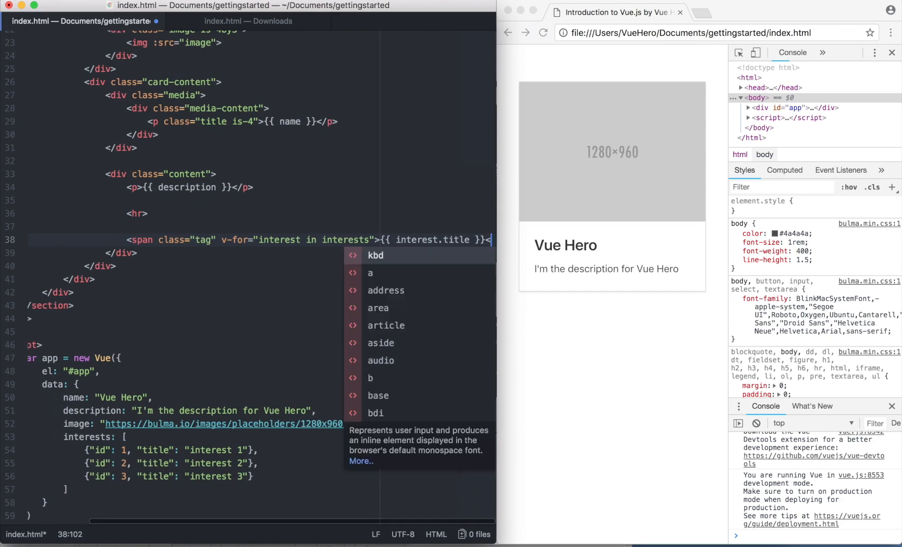
pyautogui.write('/span>')
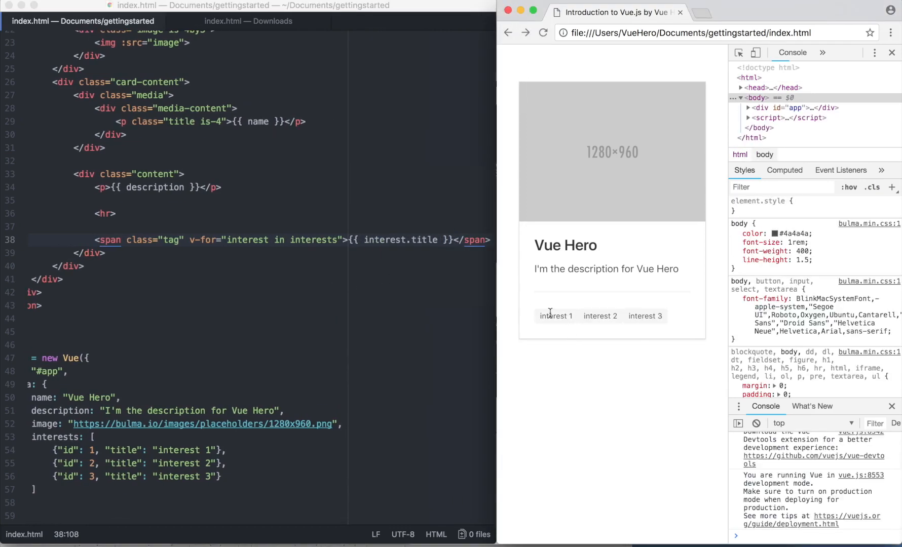
pyautogui.moveTo(664, 327)
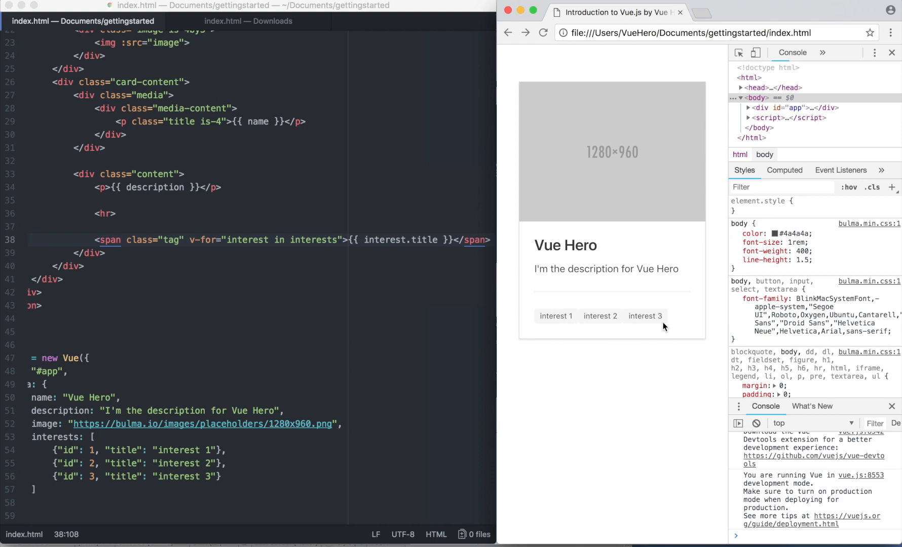
pyautogui.moveTo(578, 329)
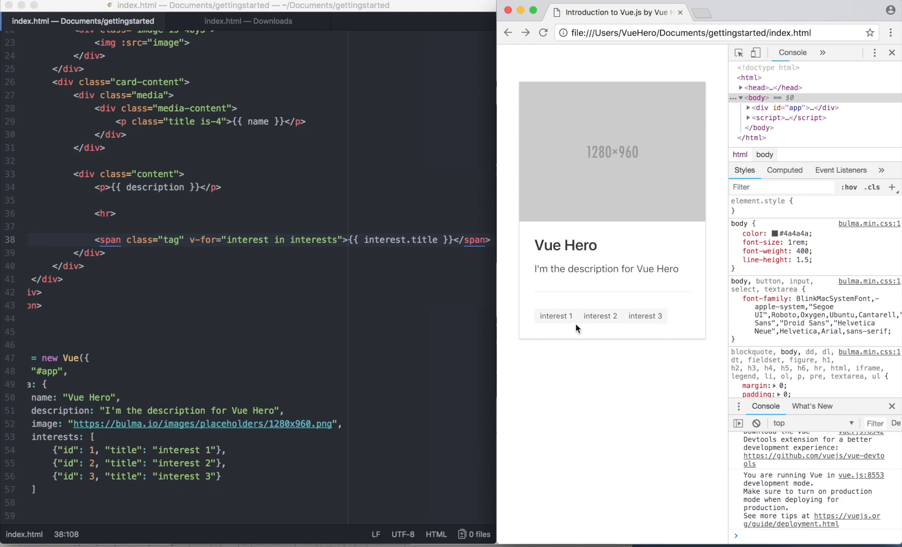
pyautogui.moveTo(5, 275)
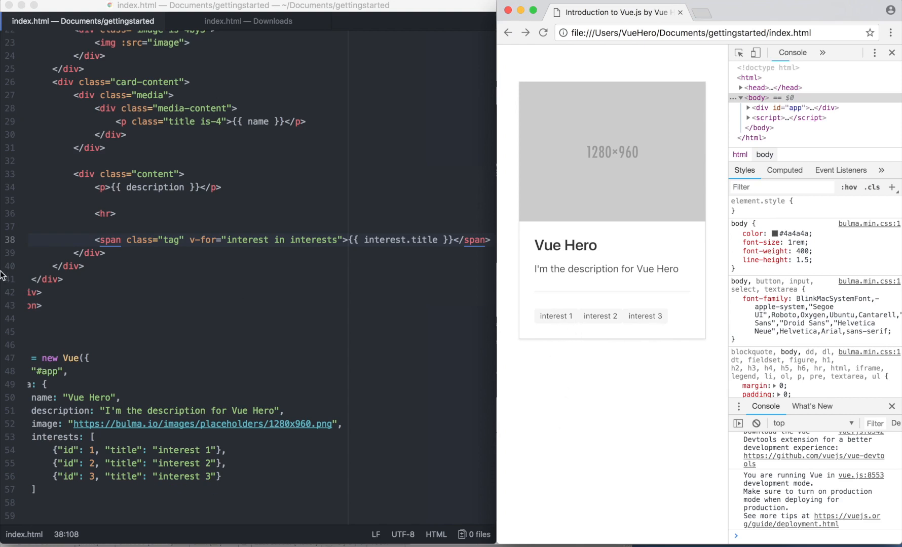
pyautogui.moveTo(300, 256)
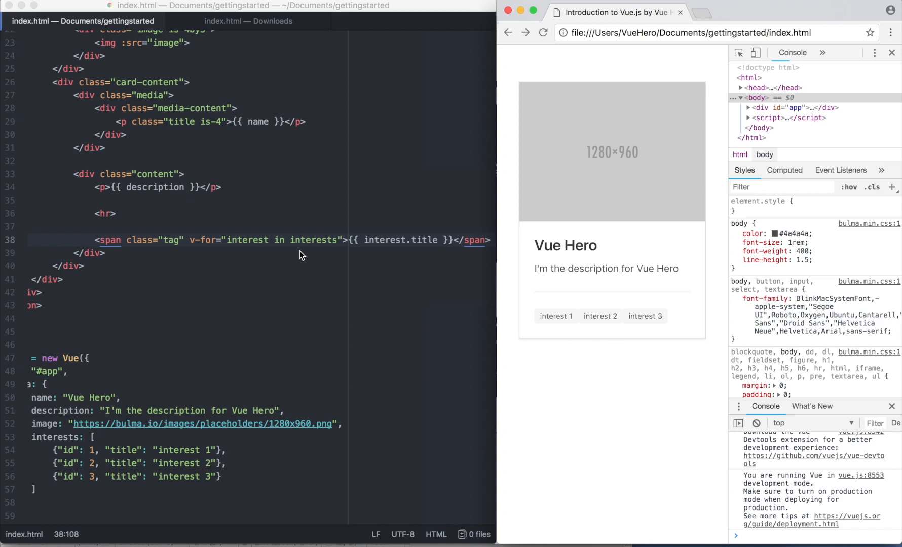
# Return to the span markup in Atom after checking the three tags in Chrome
pyautogui.click(345, 240)
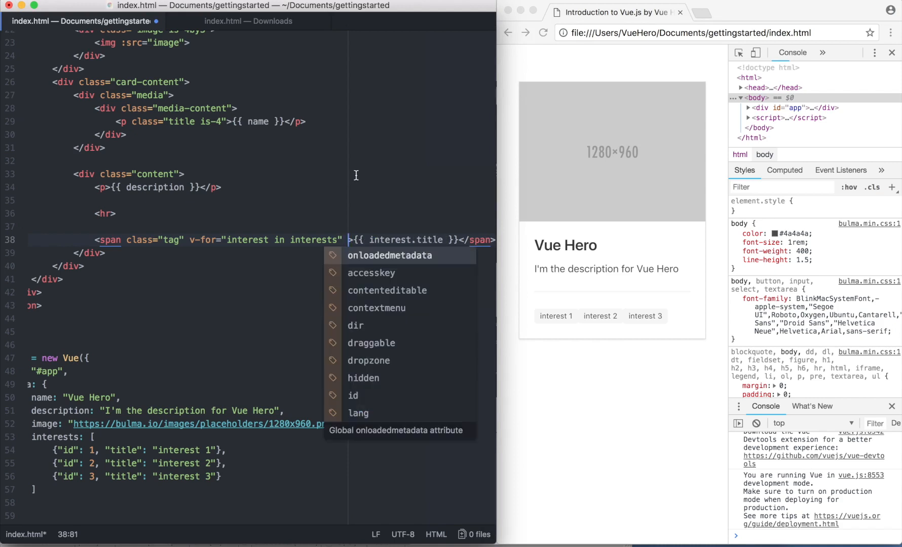
# Add :key="interest.id" to the v-for span and select the interests entries
pyautogui.write(':key="int')
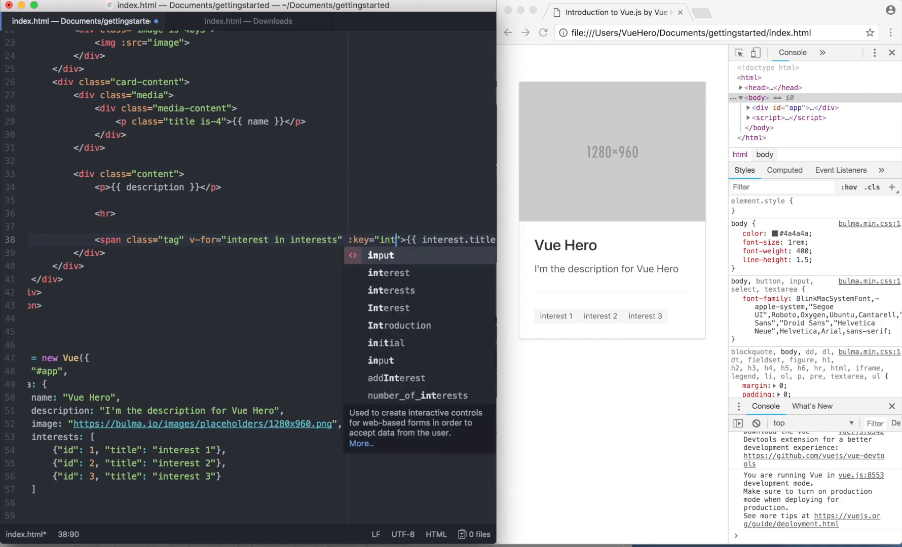
pyautogui.write('erest.id')
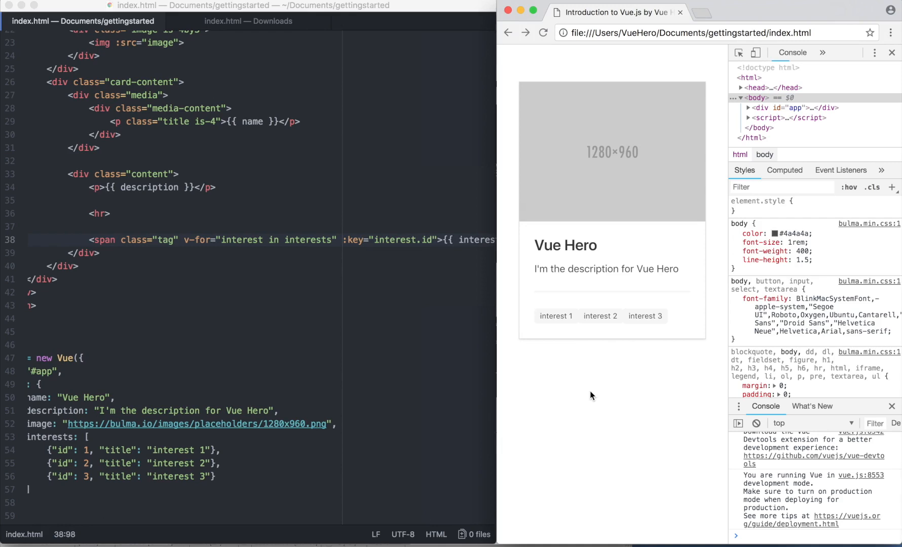
pyautogui.moveTo(581, 334)
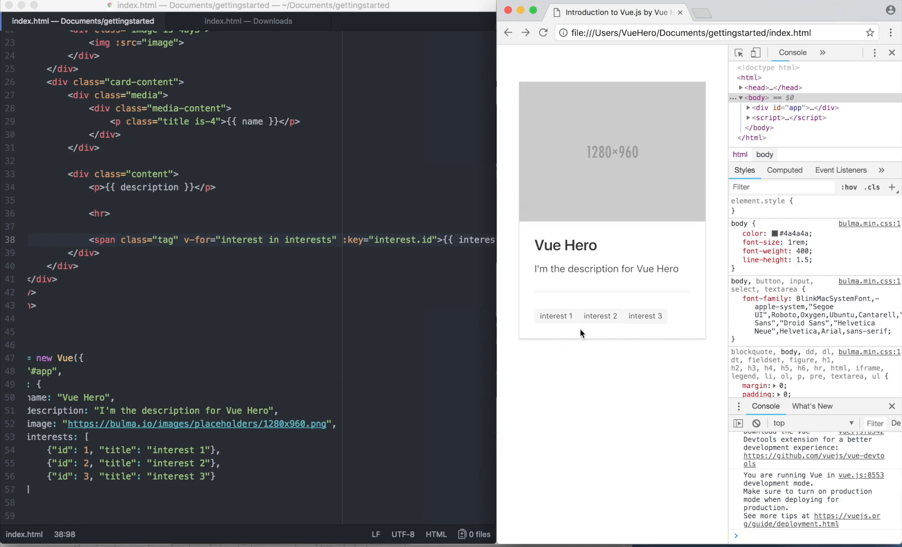
pyautogui.moveTo(540, 356)
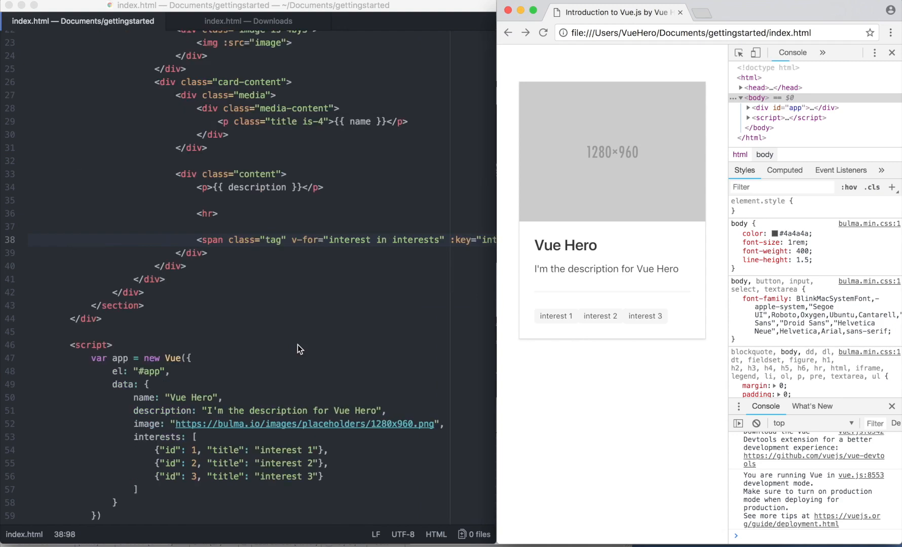
pyautogui.moveTo(317, 473)
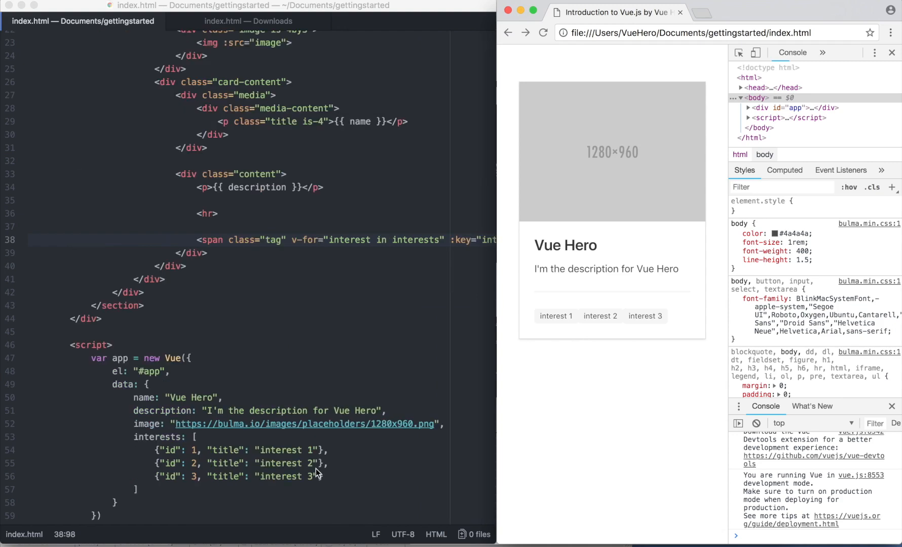
pyautogui.click(324, 476)
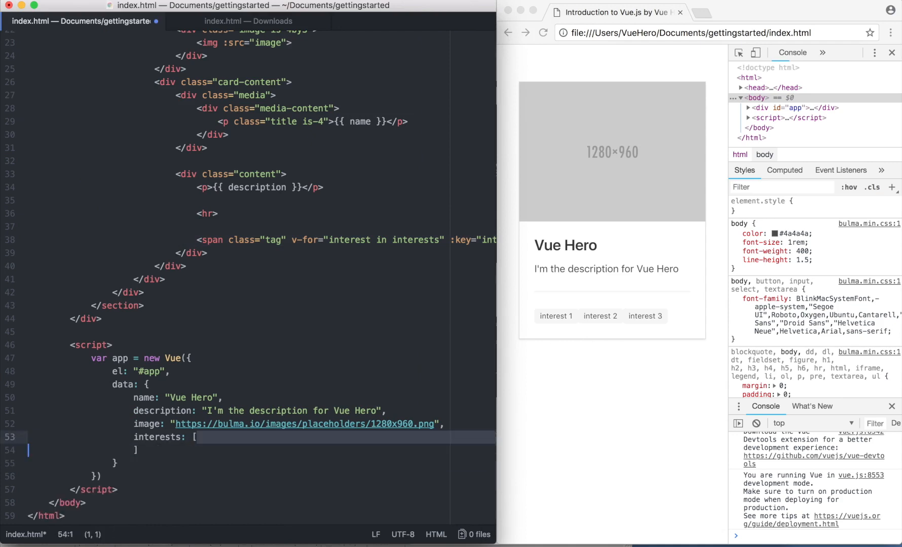
# Rewrite interests as the string list ['Vue', 'js', 'html']
pyautogui.write("['']                 ]")
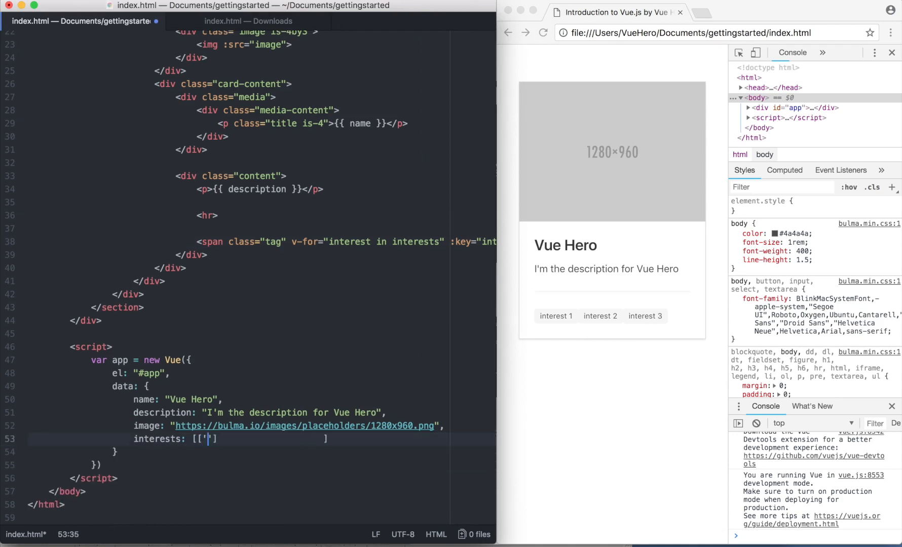
pyautogui.write('Vue')
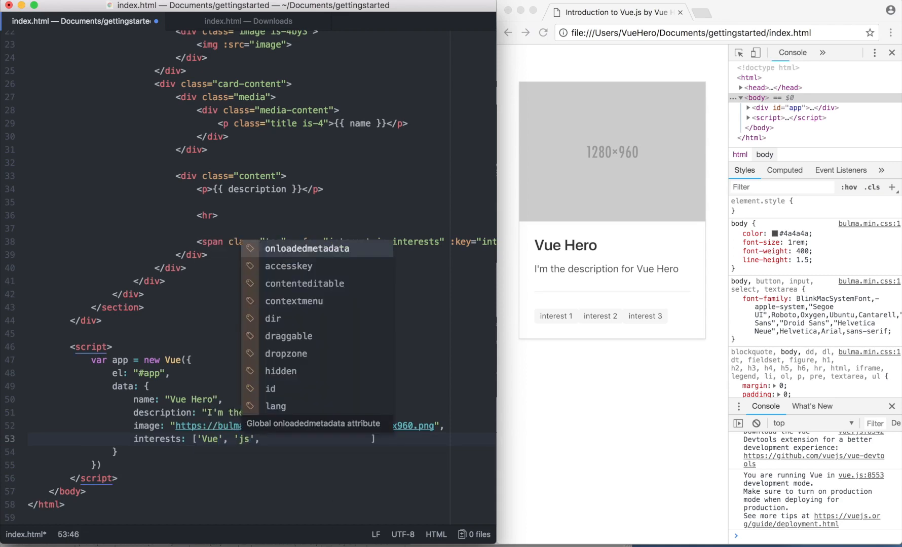
pyautogui.write("'html'")
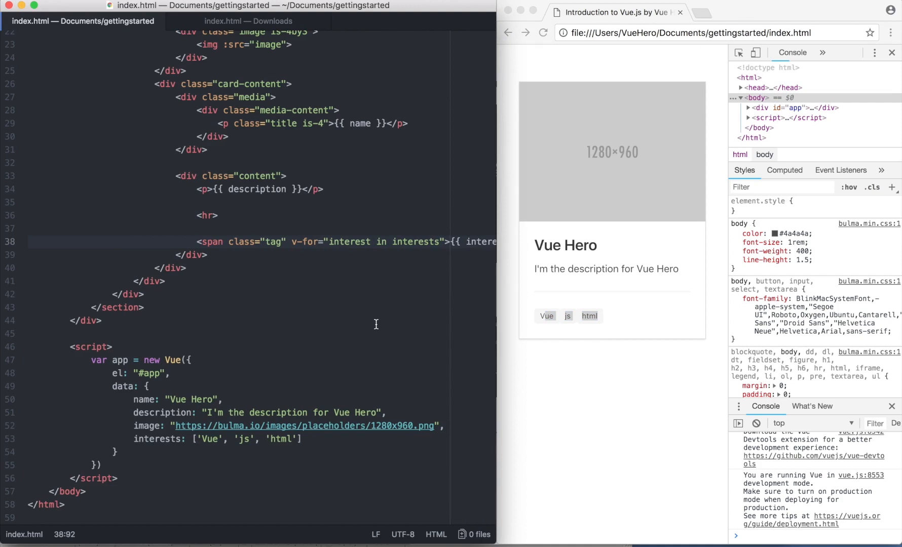
pyautogui.moveTo(274, 21)
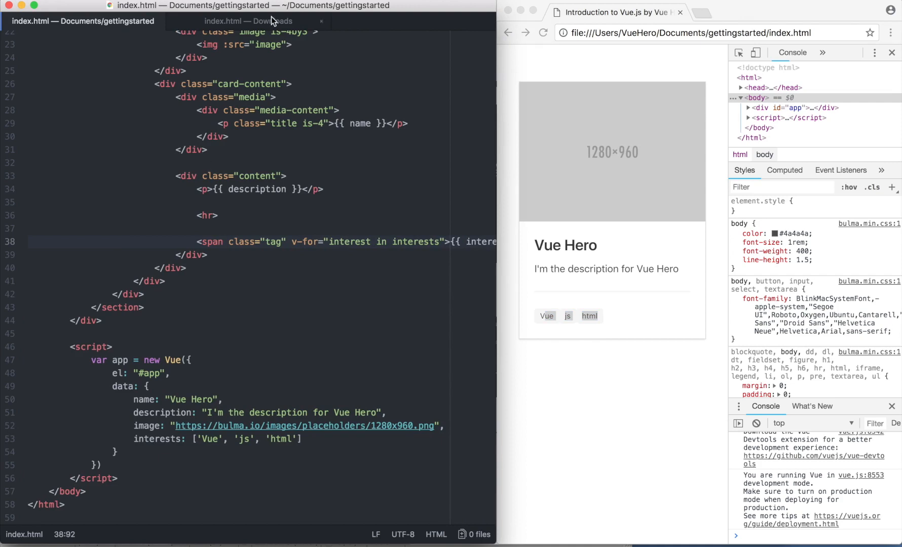